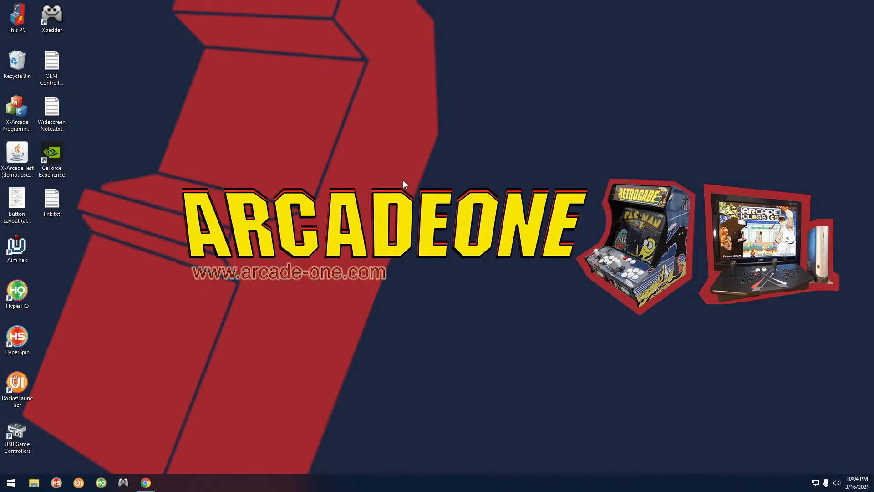
Browse to Arcade (D:) > Emulators > MAME and highlight mame.ini and mame (HLSL).ini.
click(17, 387)
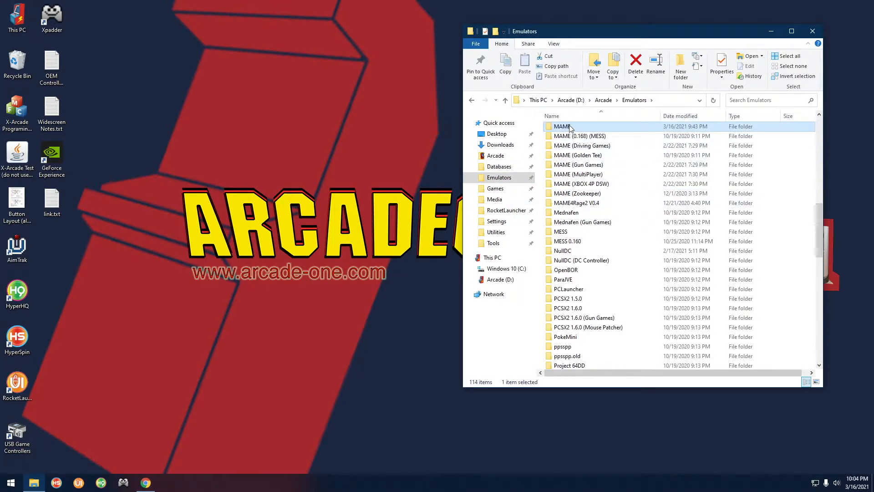
double_click(561, 126)
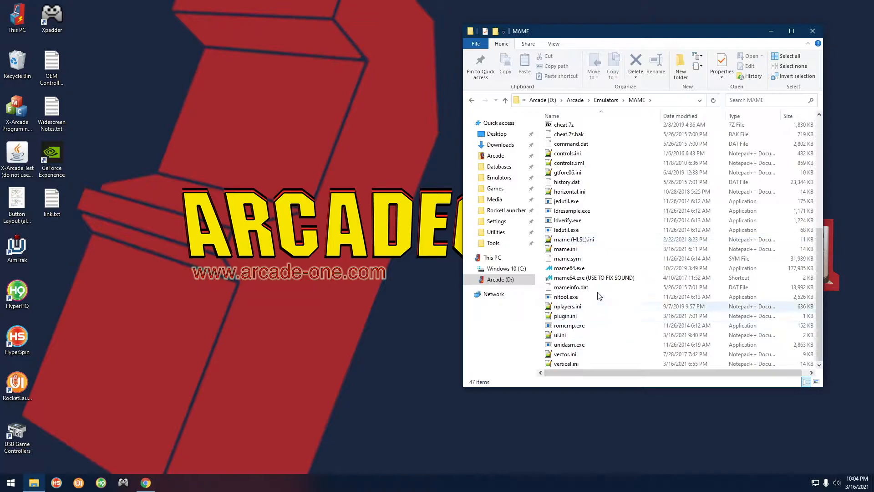
click(564, 249)
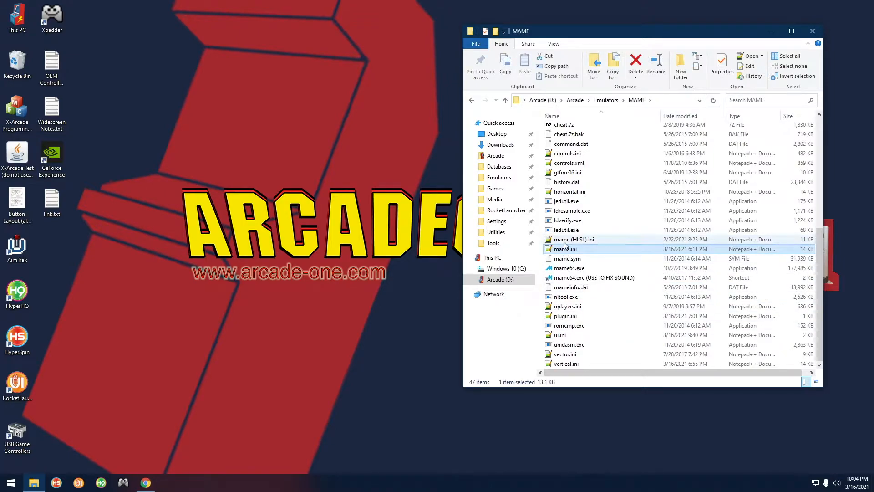
click(573, 239)
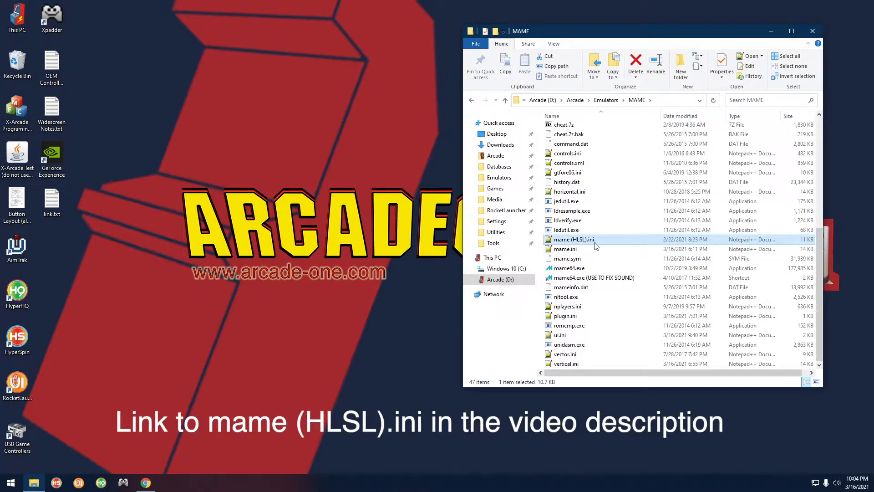
click(564, 249)
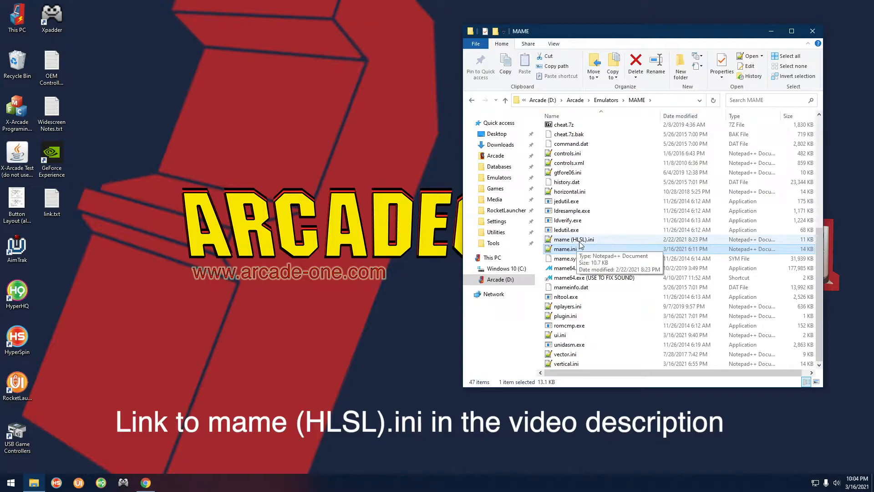
mouse_move(389, 343)
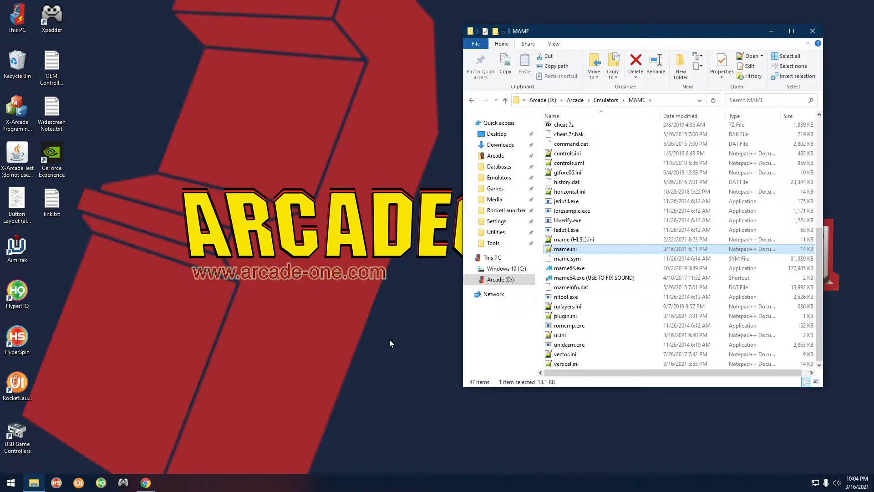
mouse_move(301, 268)
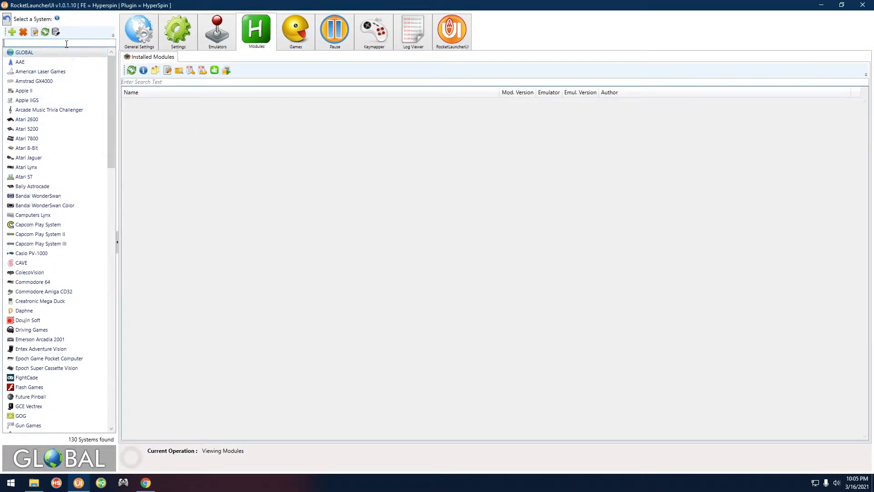
Filter systems for 'Mame', select MAME, and list its installed modules, including MAME.ahk.
text(Mame)
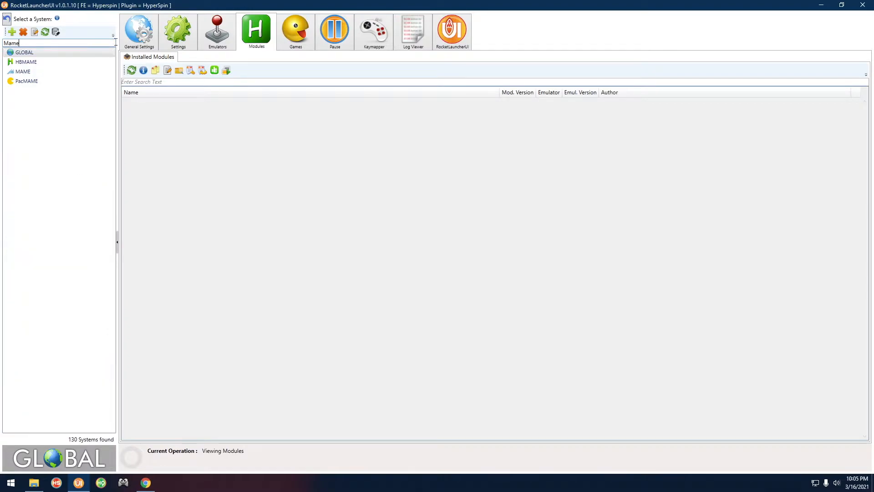
click(23, 71)
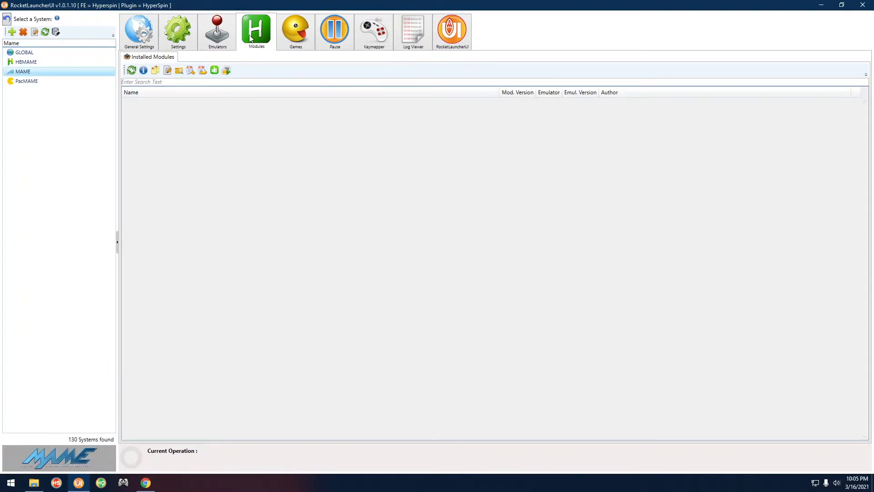
mouse_move(132, 70)
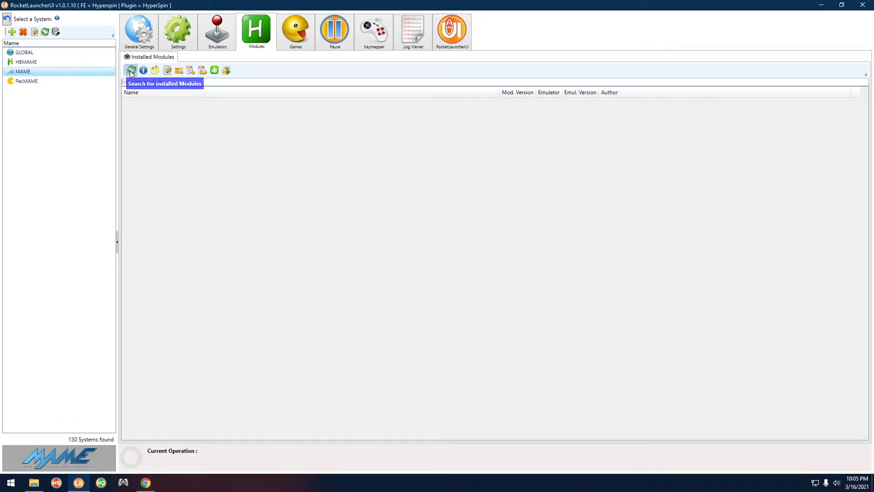
click(131, 70)
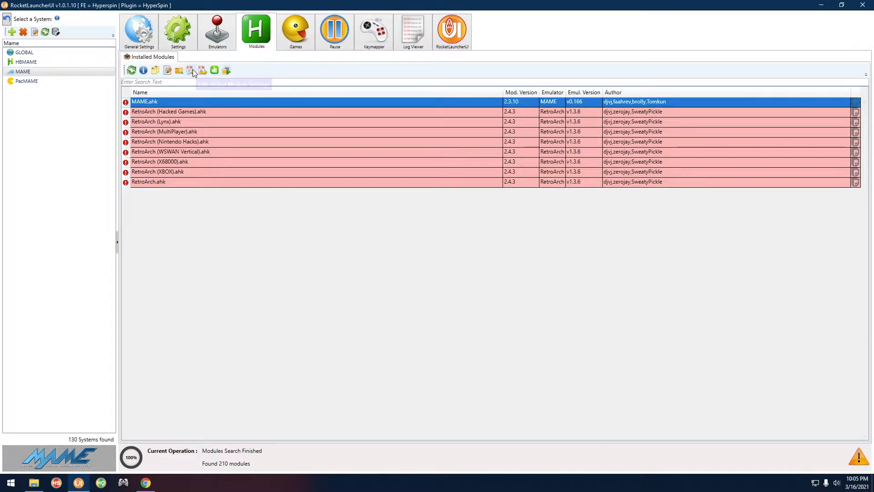
click(191, 69)
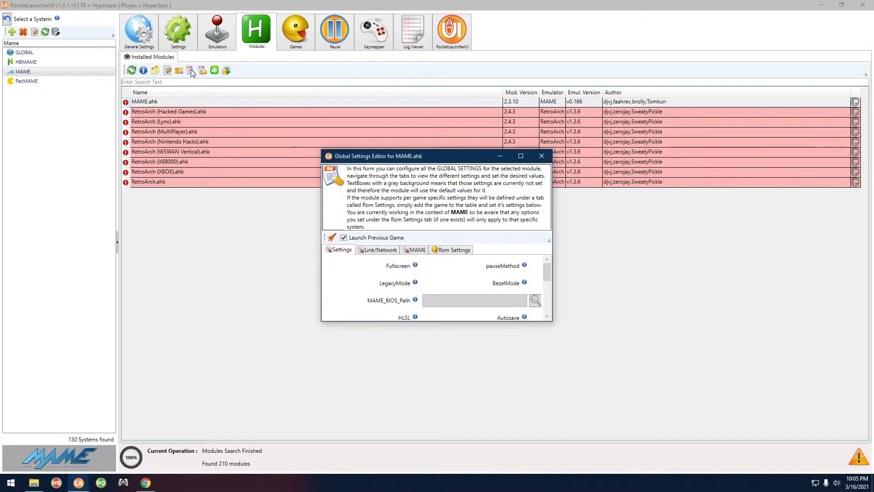
click(520, 156)
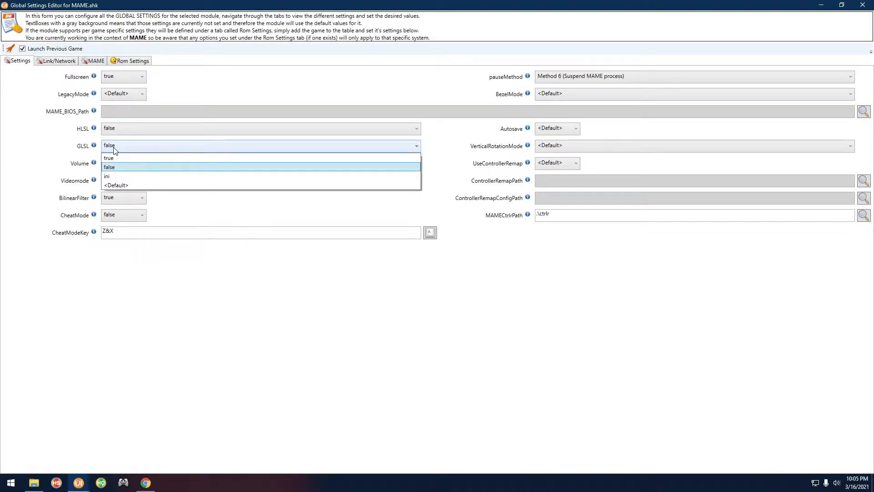
click(107, 176)
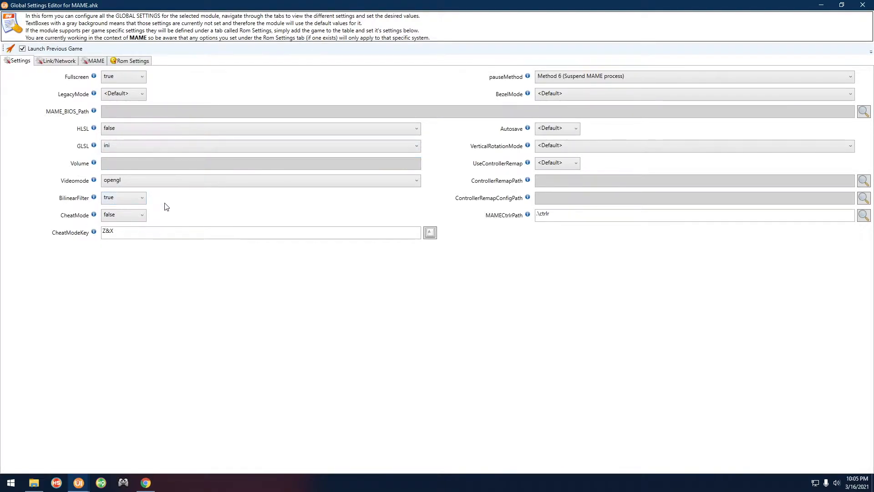
click(416, 146)
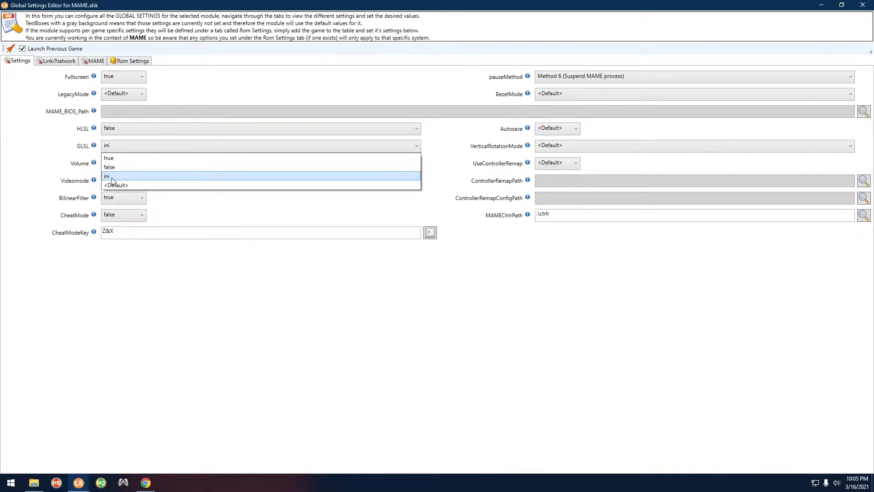
click(110, 167)
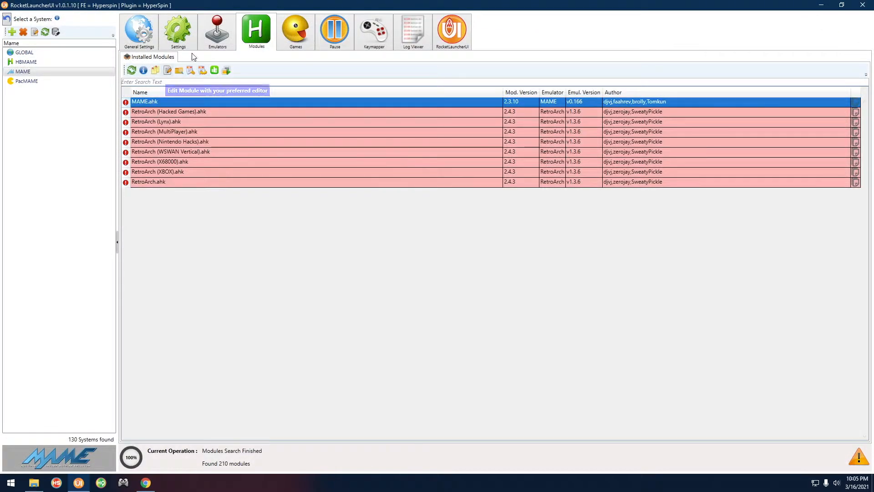
Search MAME's games for 'sf2', pick Street Fighter II: The World Warrior, and return to Modules.
click(295, 30)
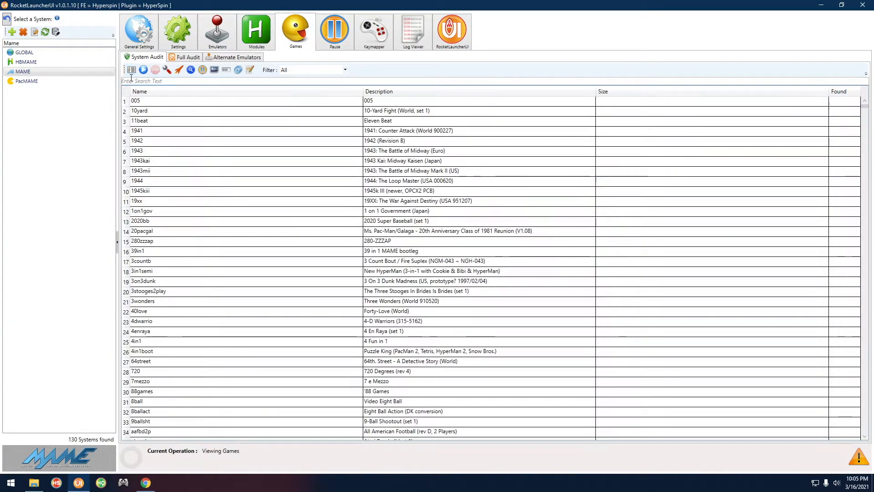
text(sf2)
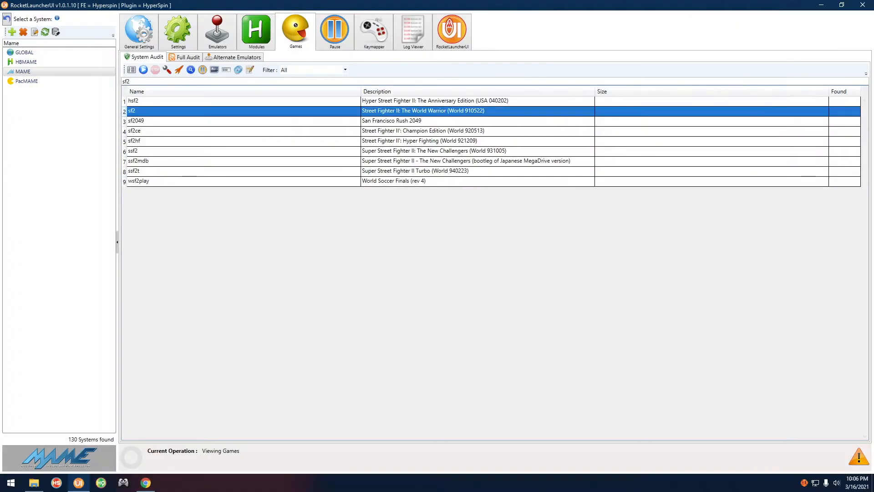
click(255, 30)
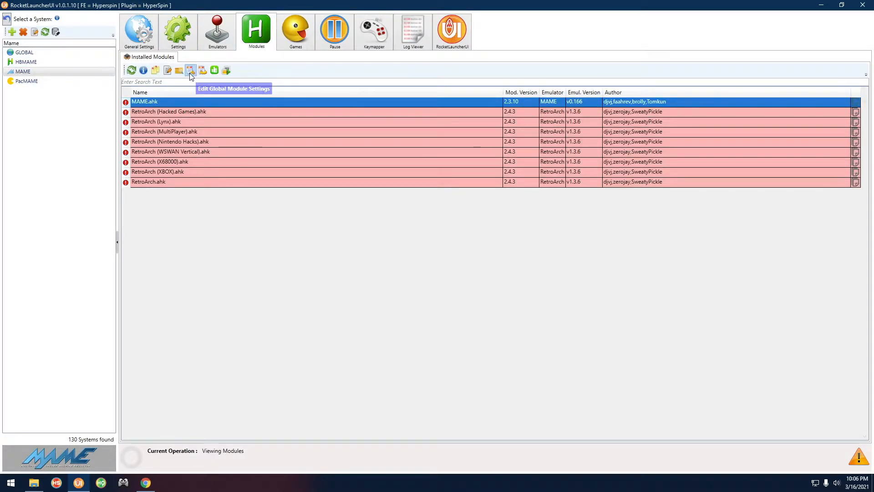
Launch Street Fighter II from the sf2 games list, then reopen MAME.ahk's global settings.
click(191, 70)
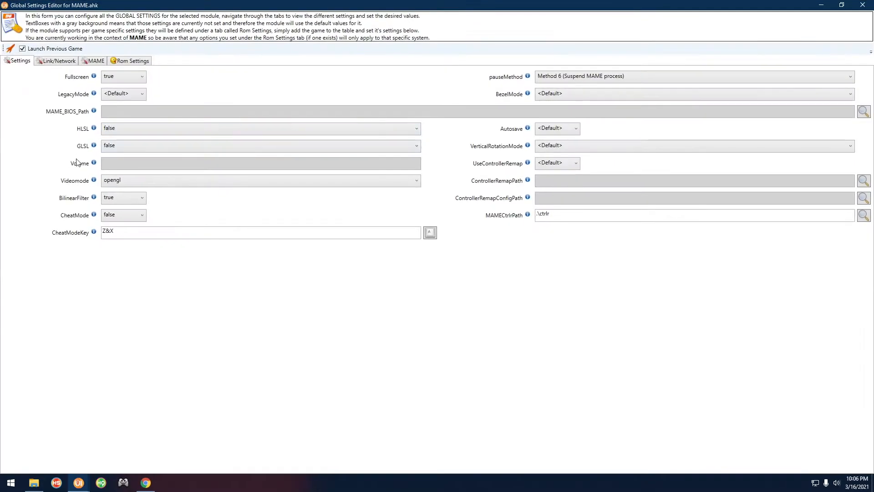
click(142, 197)
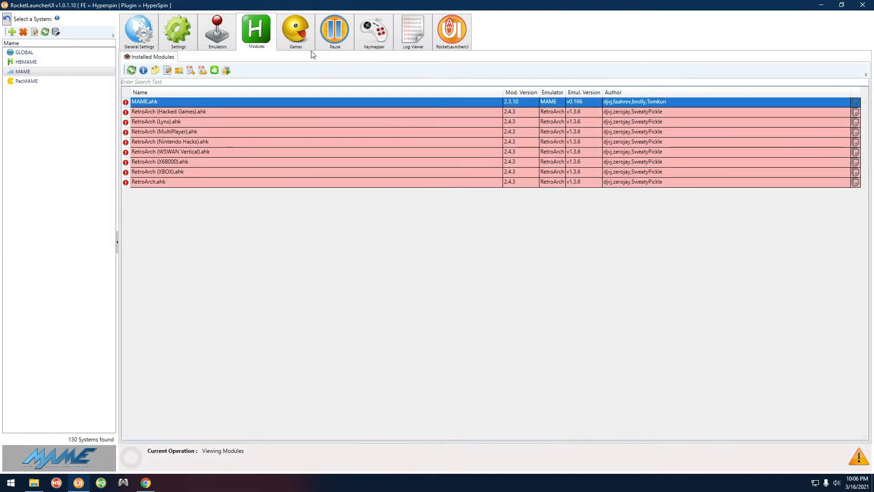
click(296, 30)
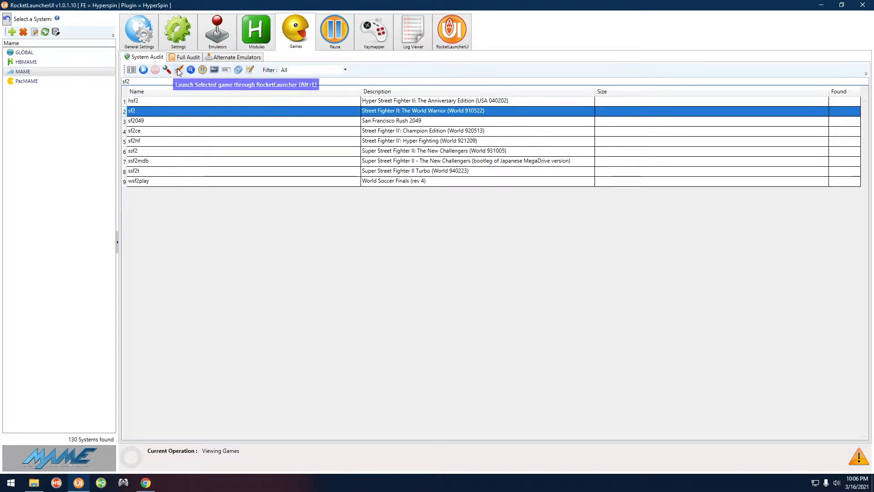
click(179, 70)
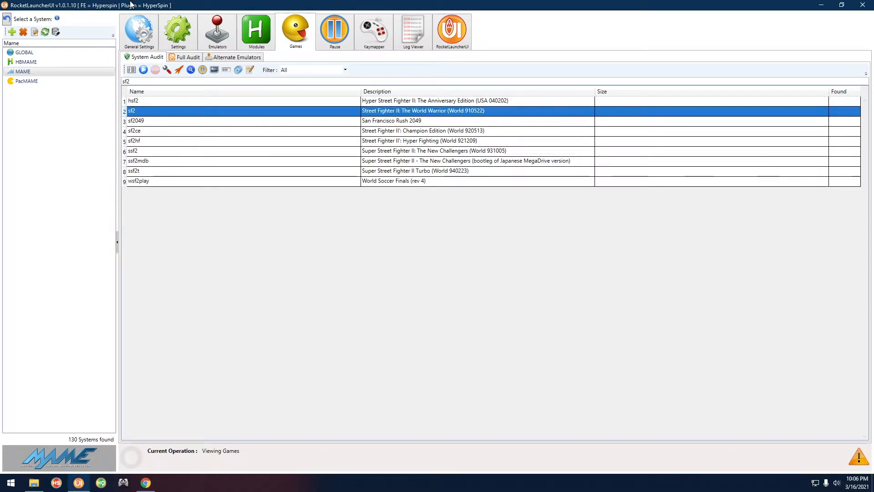
click(255, 31)
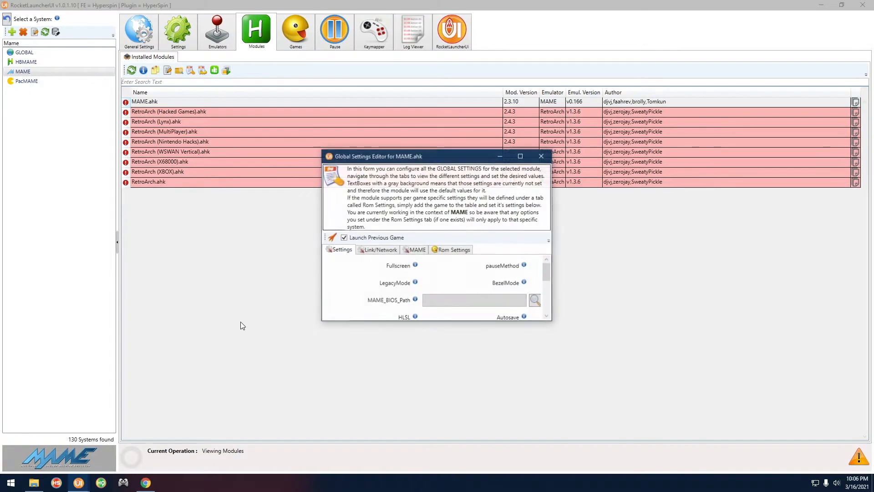
Close the MAME.ahk settings editor and show the sf2 list with Street Fighter II selected.
click(520, 157)
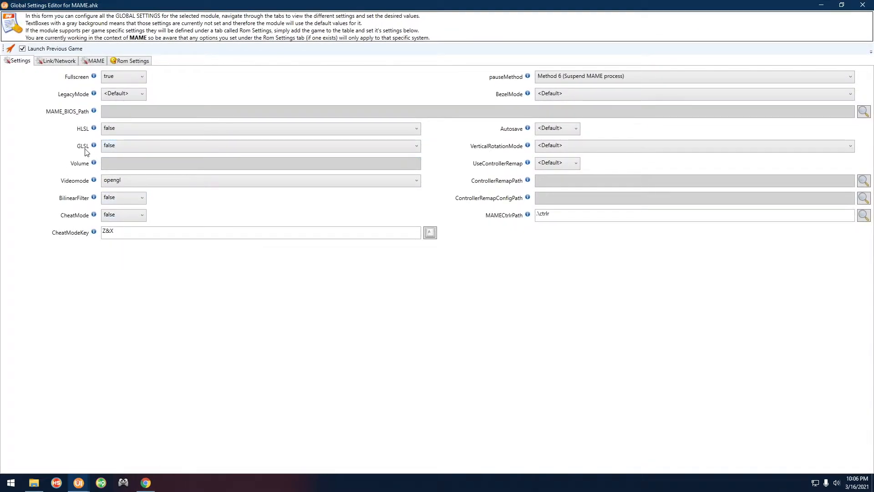
click(259, 146)
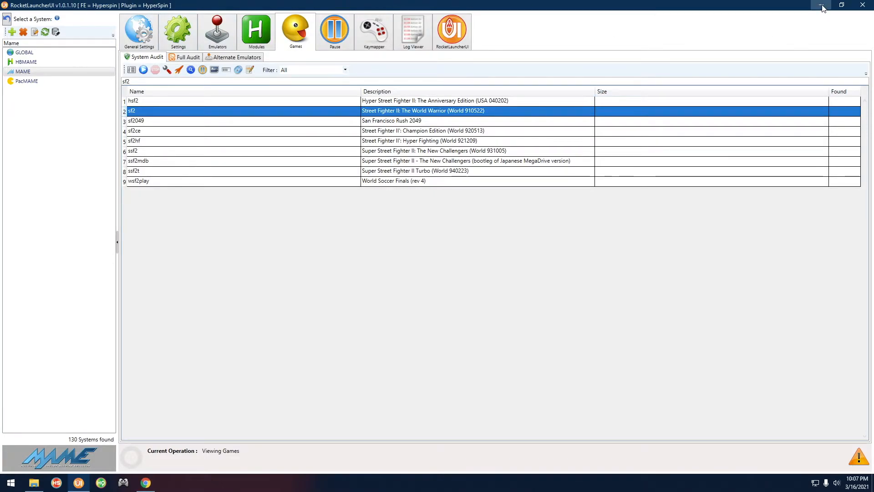
Minimize the launcher and select mame.ini in D:\Arcade\Emulators\MAME.
click(821, 5)
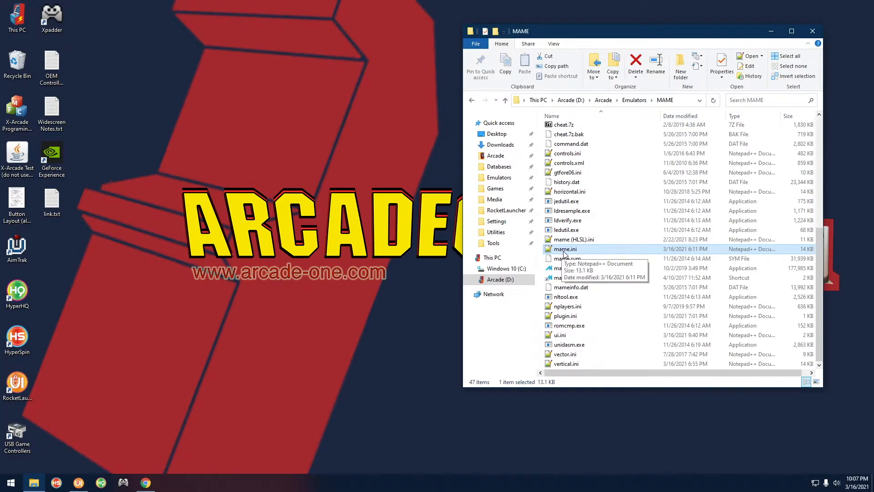
click(564, 249)
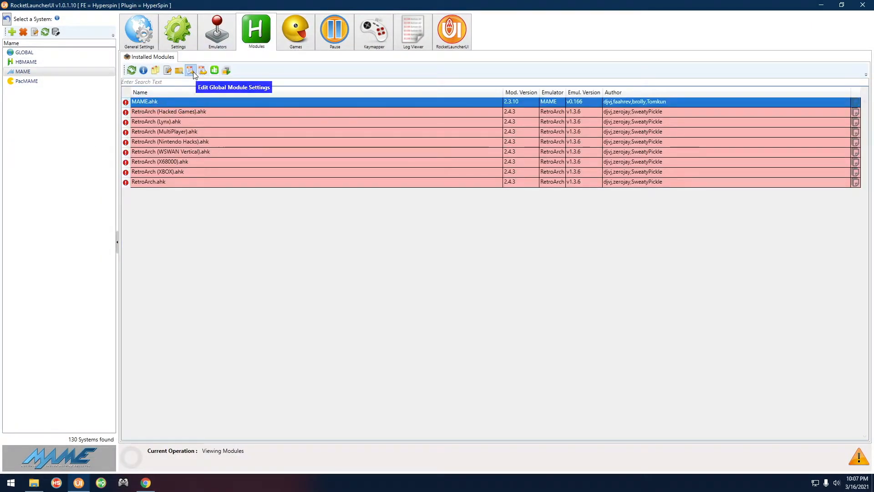
Set MAME.ahk's global HLSL option to ini and Videomode to d3d.
click(191, 70)
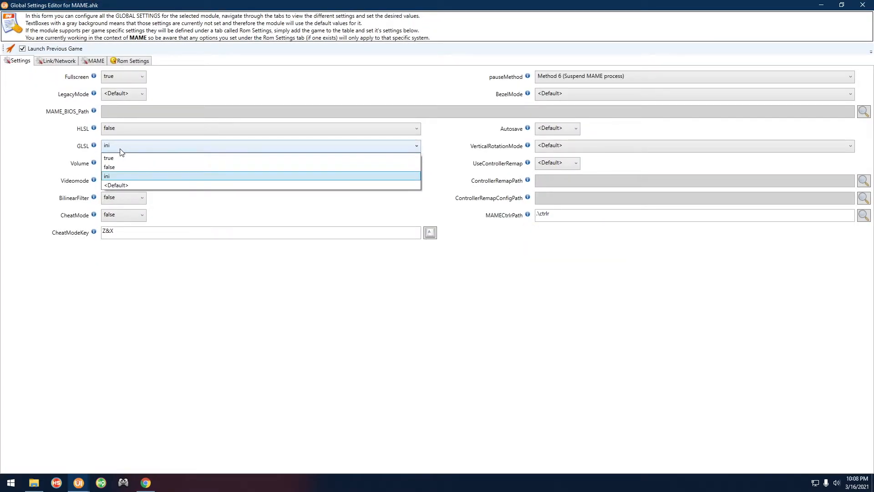
click(109, 166)
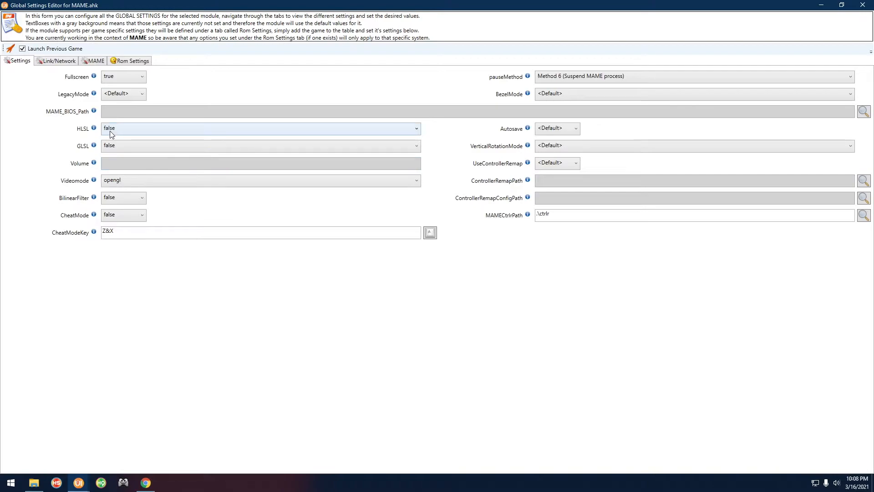
click(261, 129)
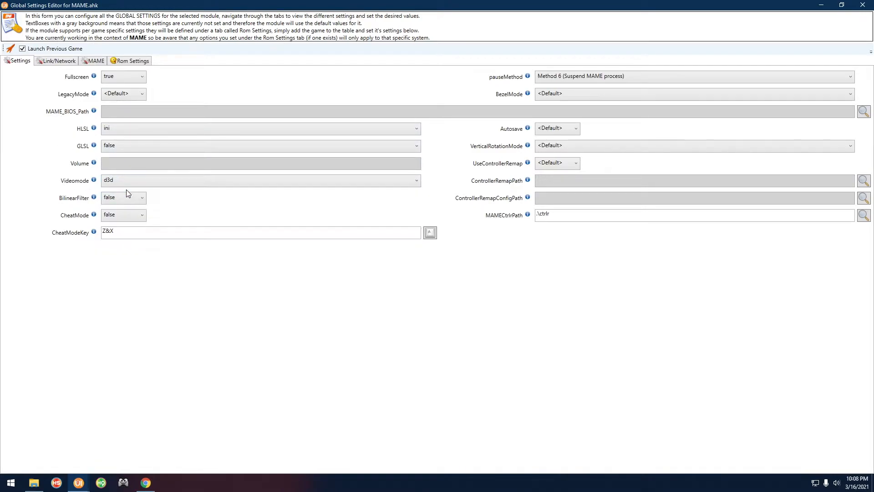
mouse_move(262, 313)
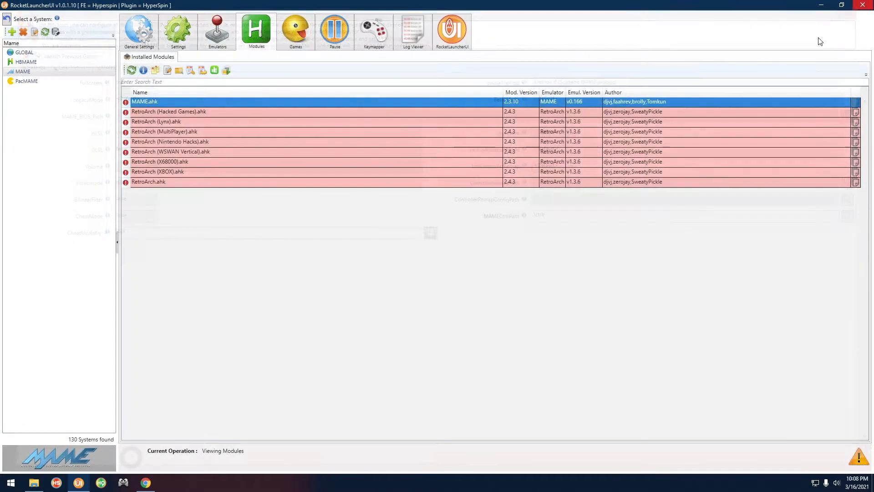
click(295, 31)
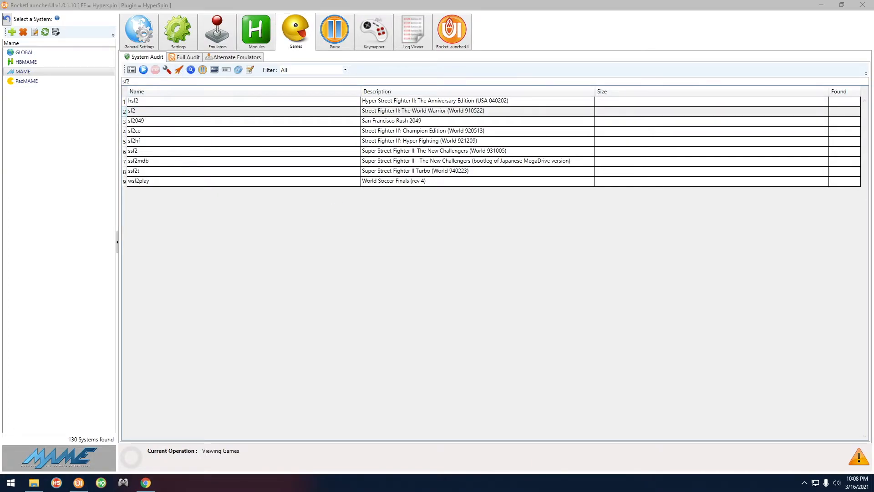
double_click(132, 111)
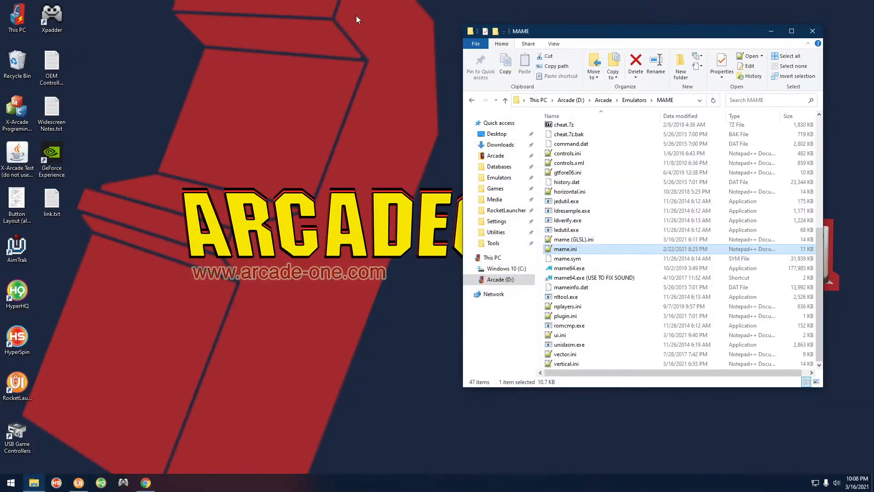
Open mame.ini from the MAME folder in Notepad++.
click(568, 258)
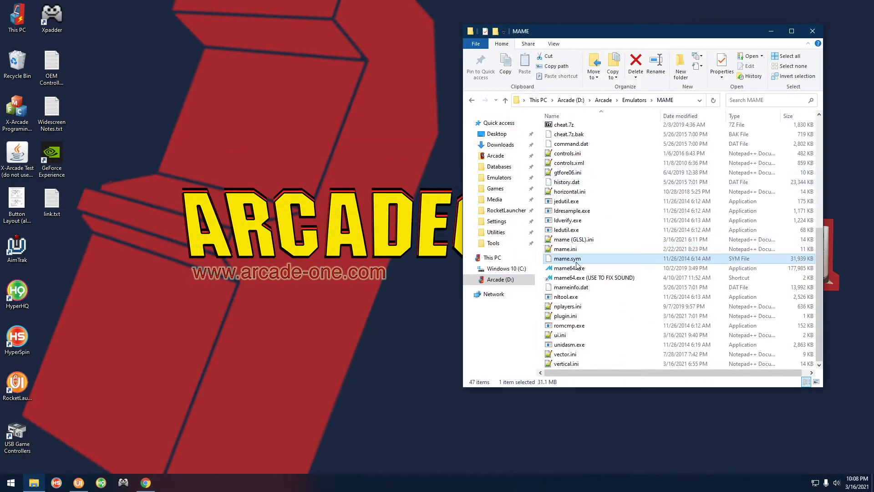
click(566, 249)
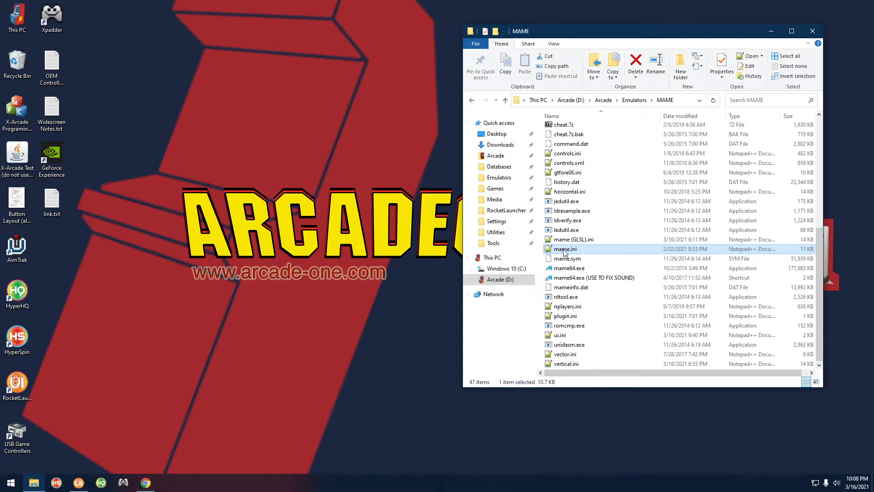
double_click(565, 248)
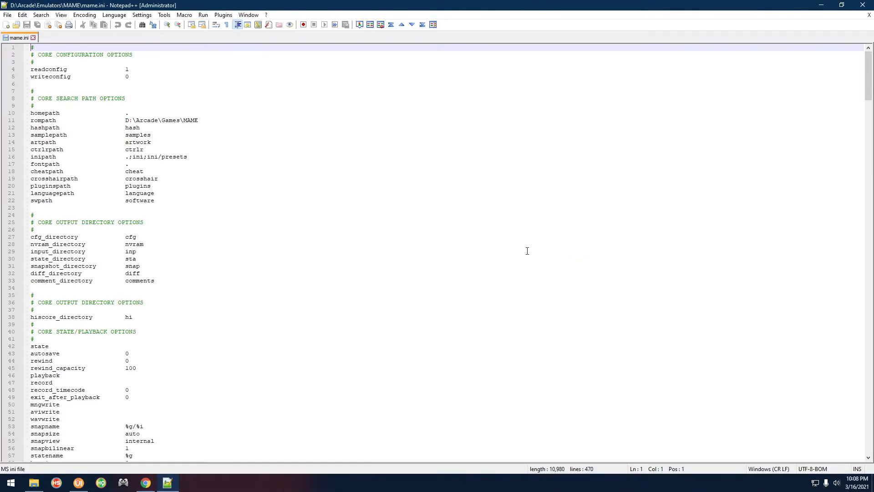
Scroll to mame.ini's Direct3D post-processing options and select hlslpath through phosphor_life.
scroll(down, 3)
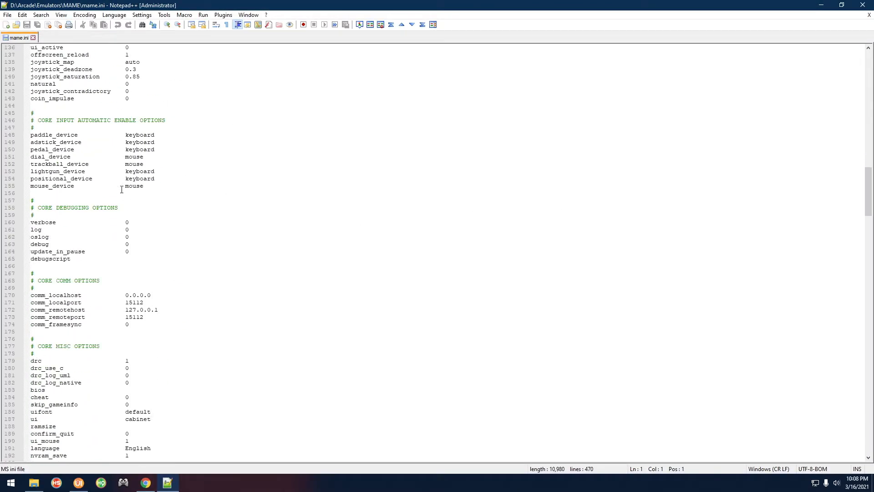
scroll(down, 3)
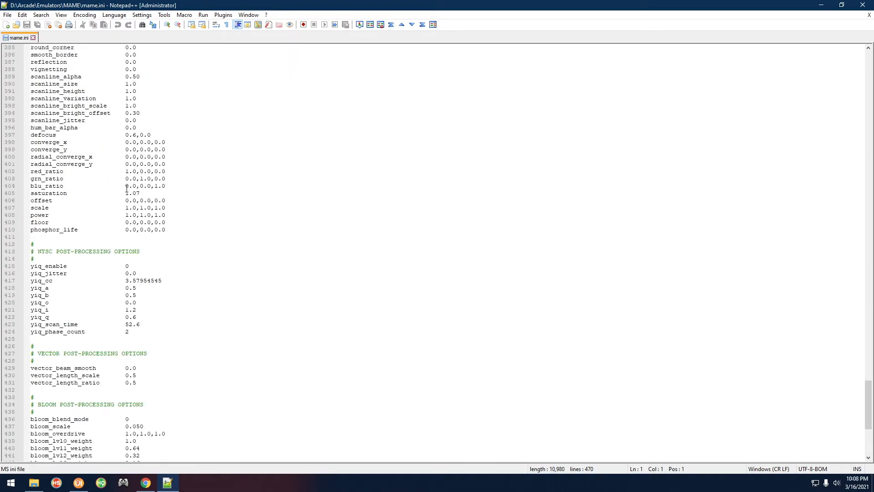
scroll(up, 3)
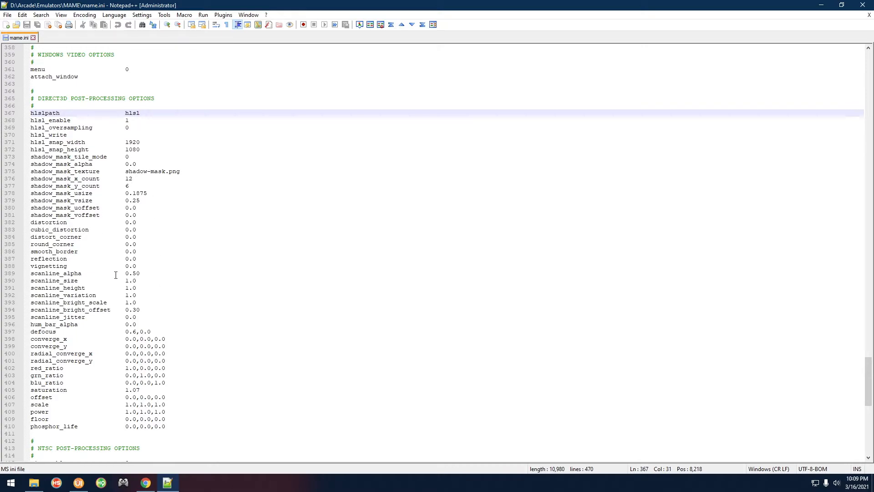
mouse_move(132, 412)
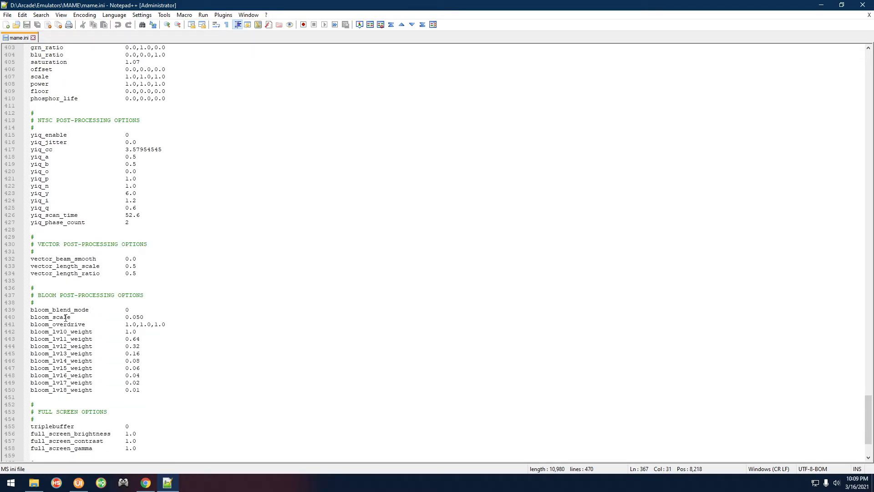
mouse_move(138, 373)
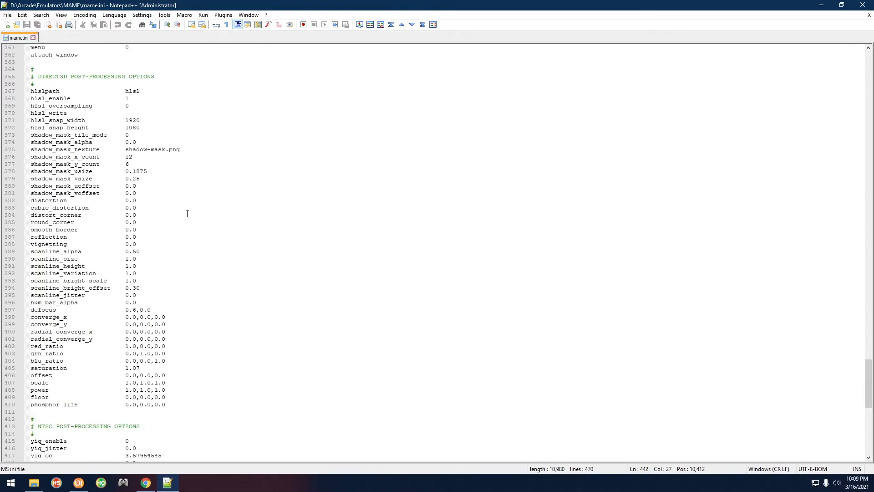
double_click(45, 91)
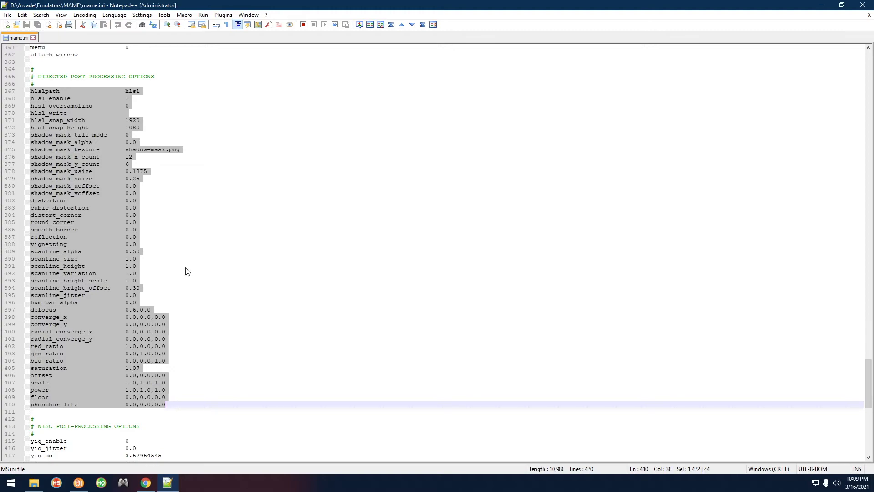
scroll(down, 3)
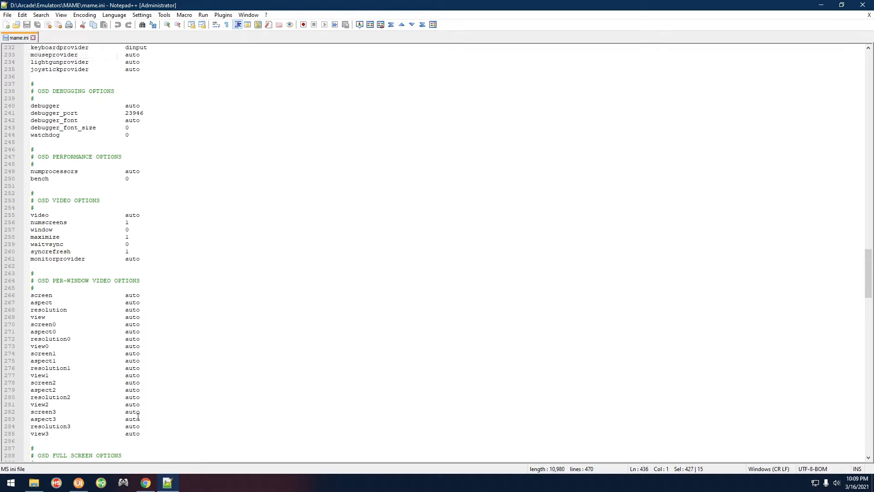
mouse_move(145, 208)
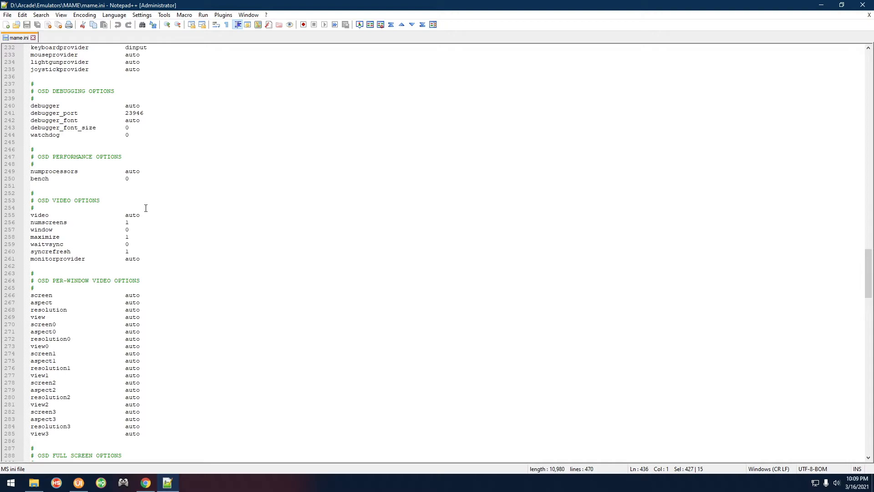
Find the cheat option in mame.ini, change it to 1, and save the file.
key(Ctrl+f)
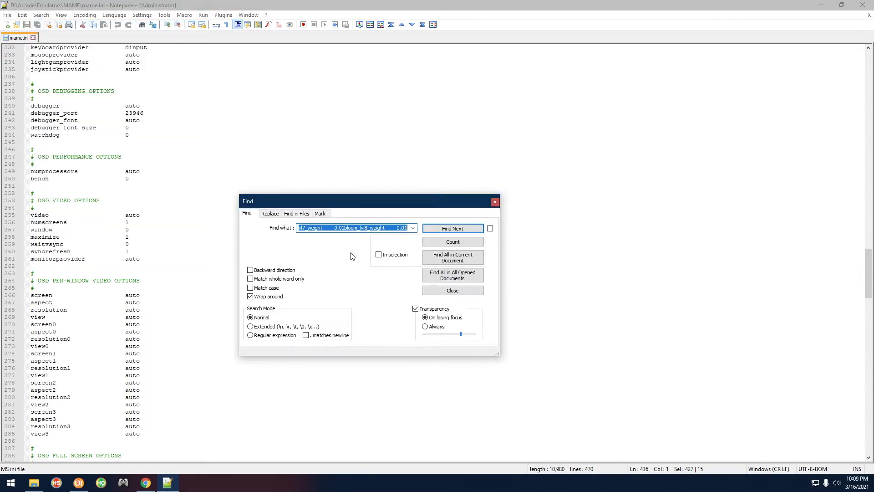
text(cheat)
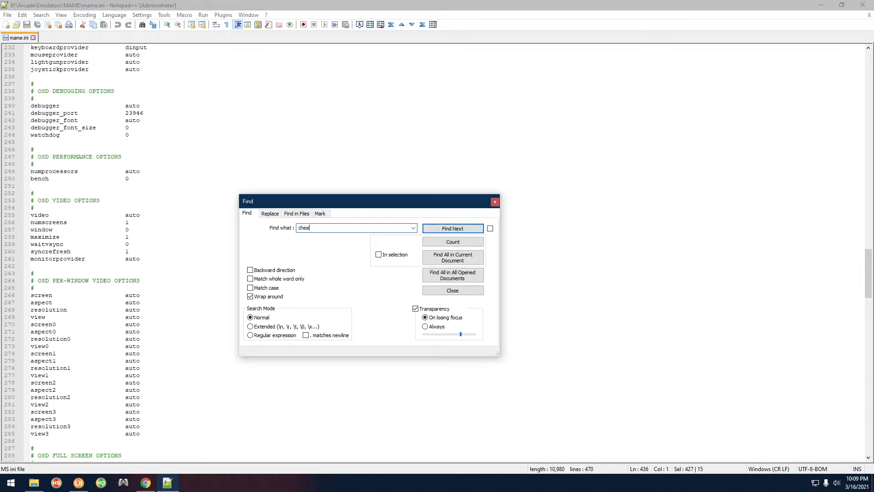
click(452, 229)
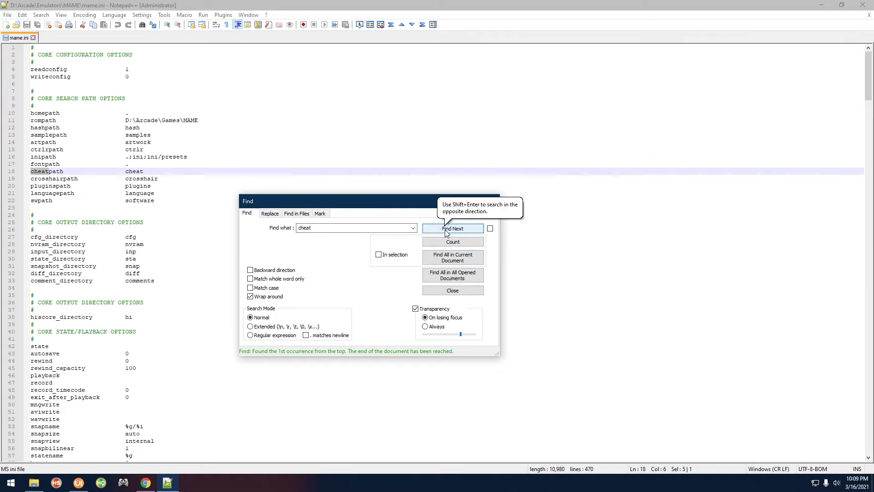
click(453, 228)
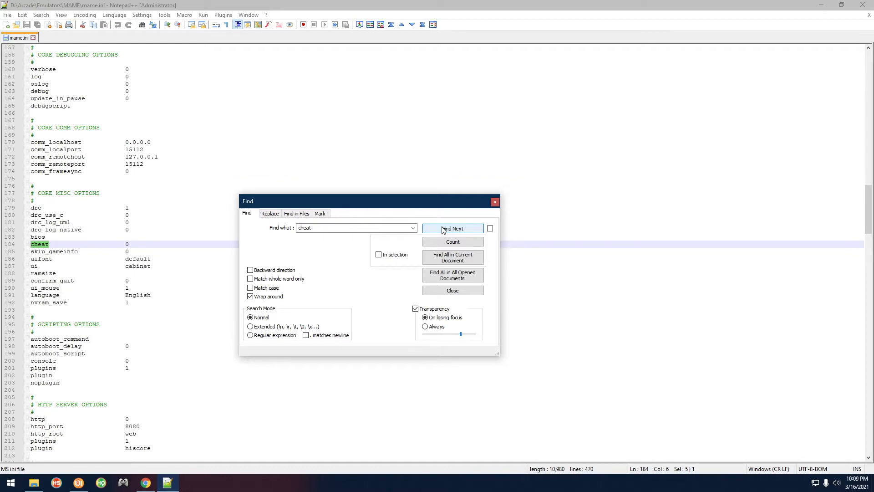
click(452, 229)
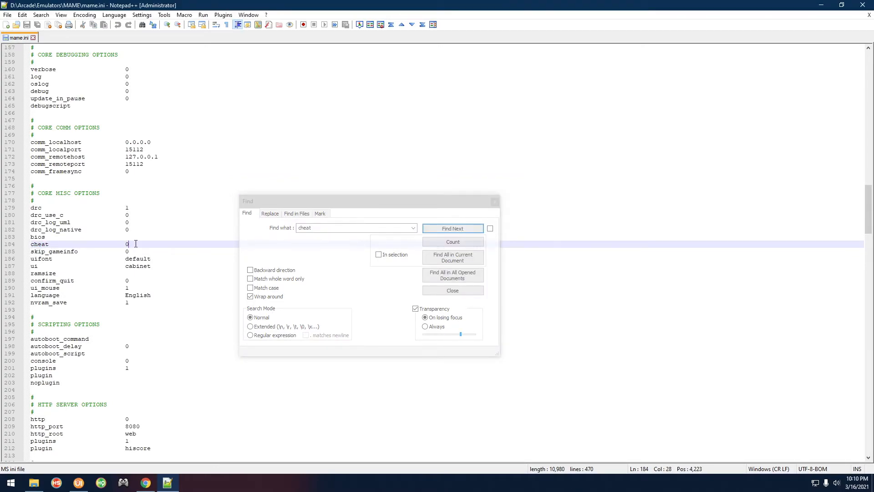
text(1)
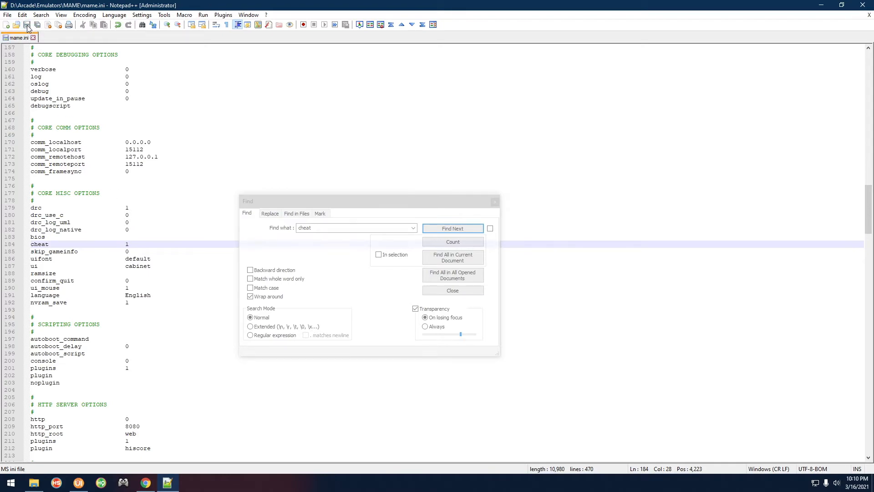
click(33, 37)
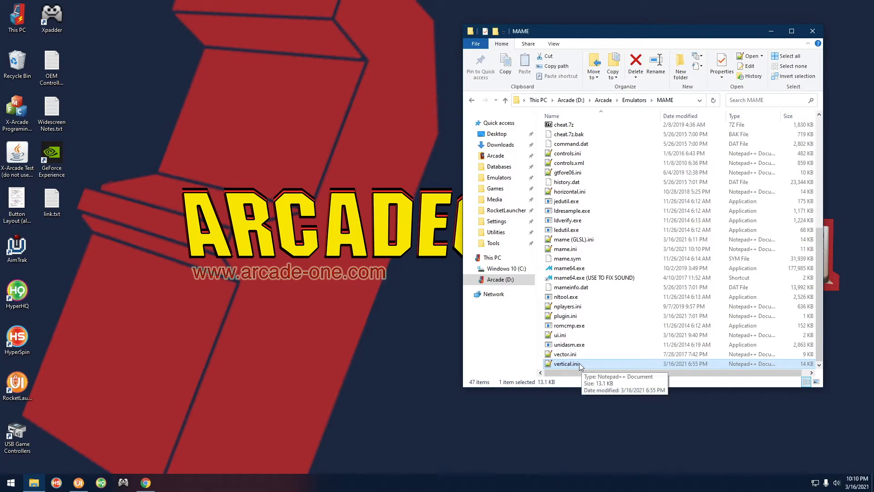
Open vertical.ini in Notepad++ and search it for the 'cheat' setting.
double_click(564, 363)
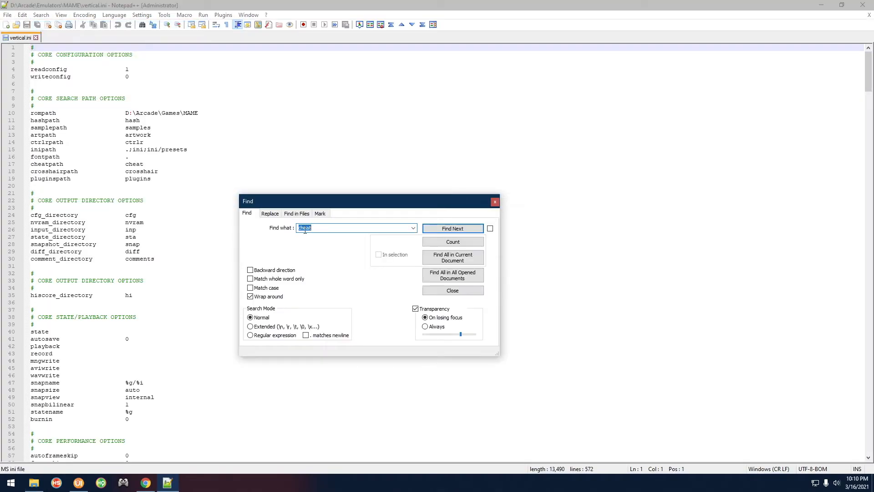
click(452, 228)
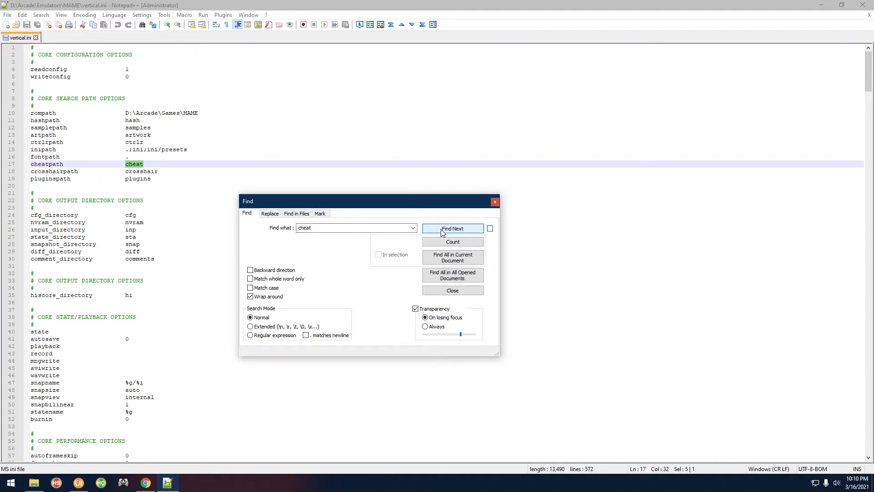
click(452, 228)
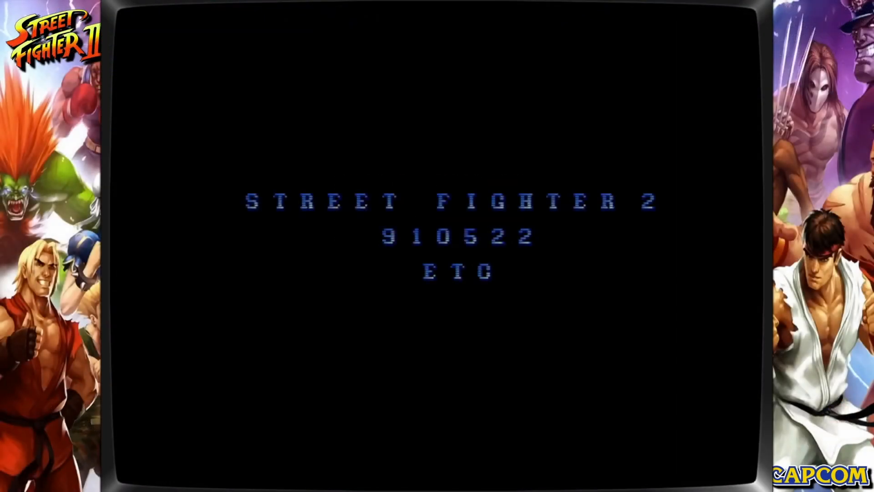
Open Street Fighter II's cheat list from the MAME menu, then exit to RocketLauncherUI.
key(Tab)
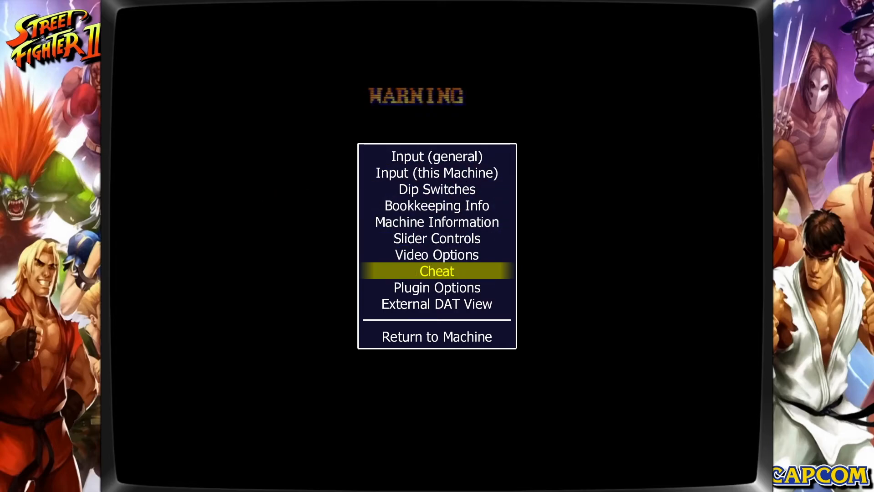
click(437, 271)
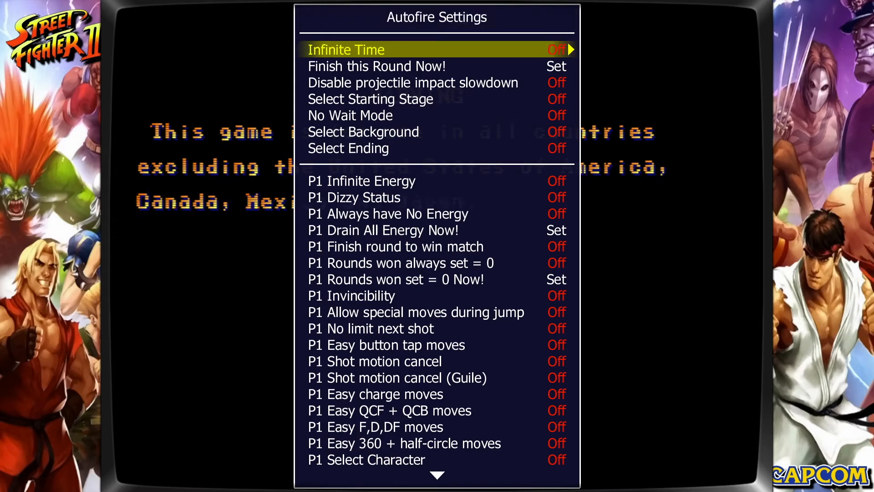
key(down)
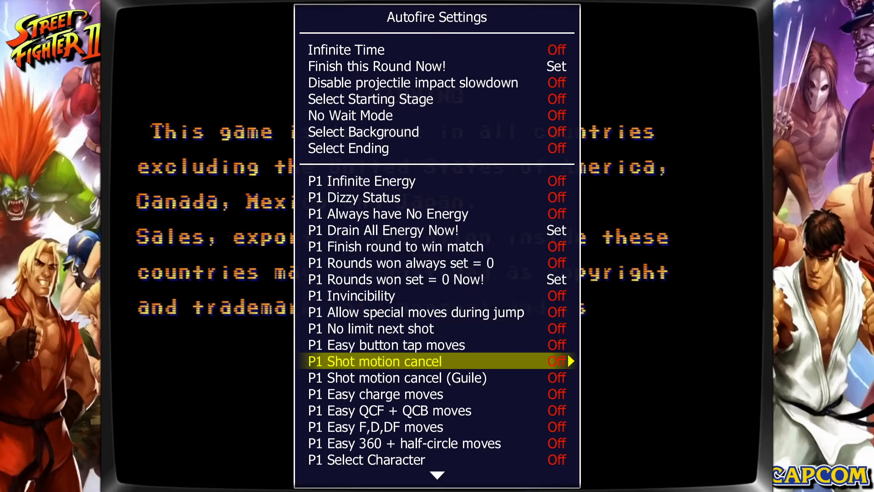
key(down)
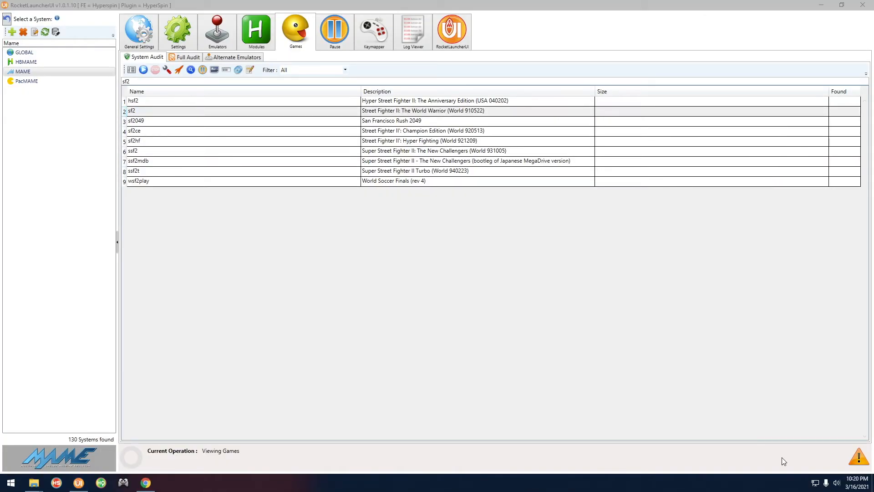
Download the XML Cheat Collection for MAME 0.221 (cheat0221.zip) from Pugsy's Cheats.
click(144, 482)
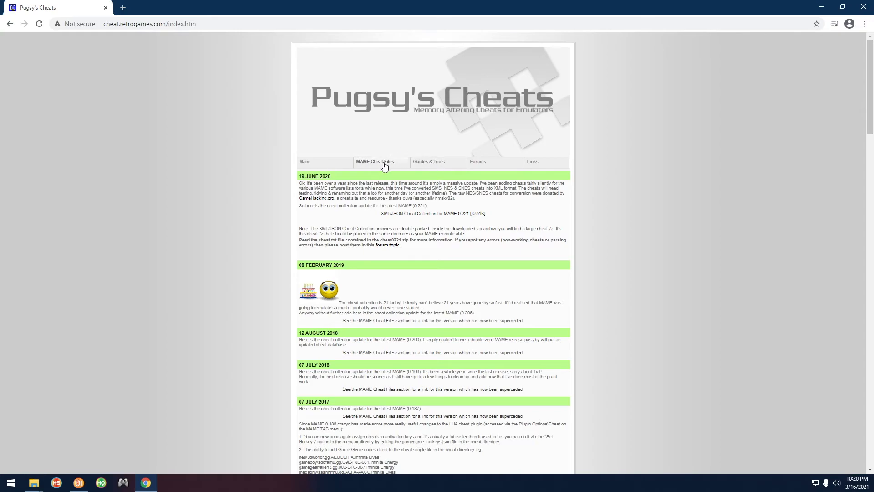
click(374, 161)
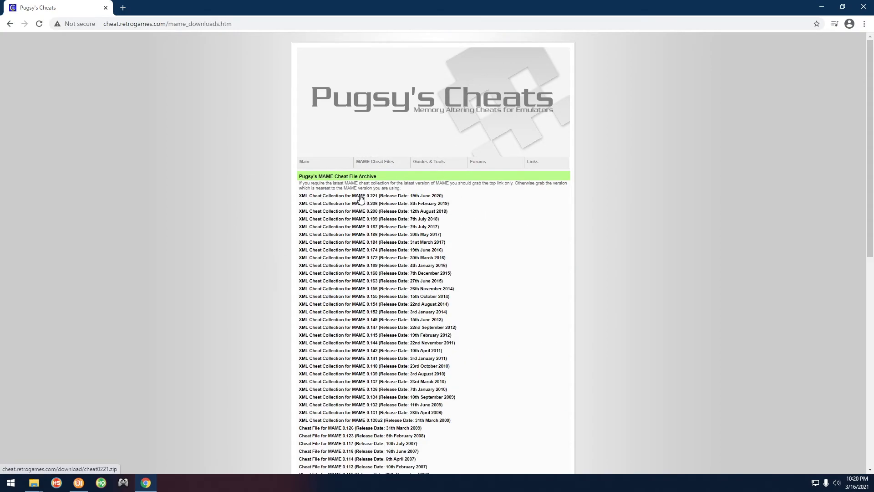
click(362, 195)
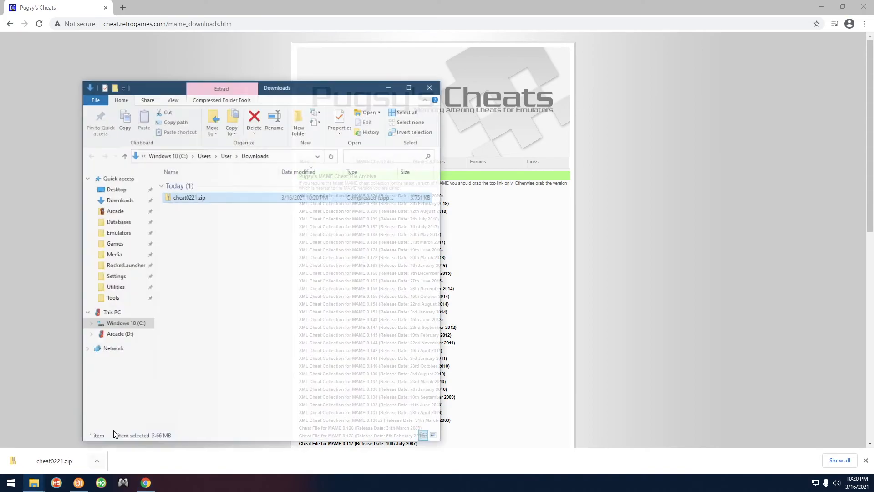
Extract cheat0221.zip here with 7-Zip and copy the resulting cheat.7z.
right_click(189, 197)
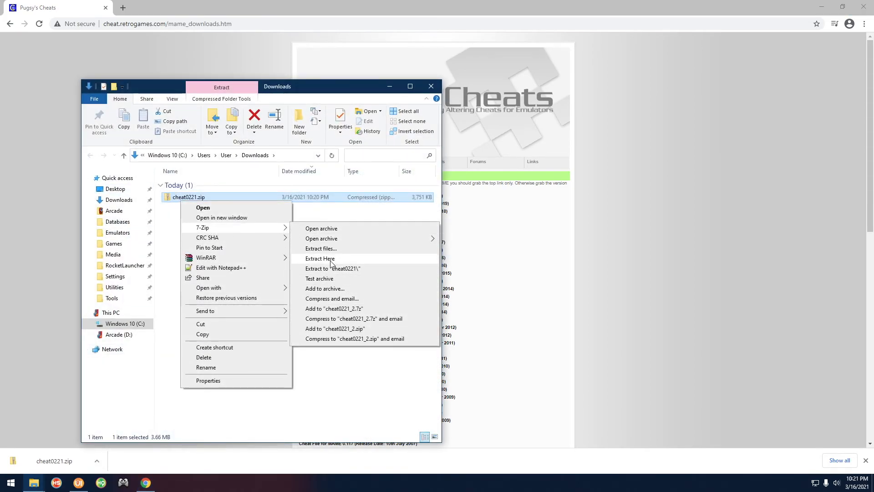
click(319, 259)
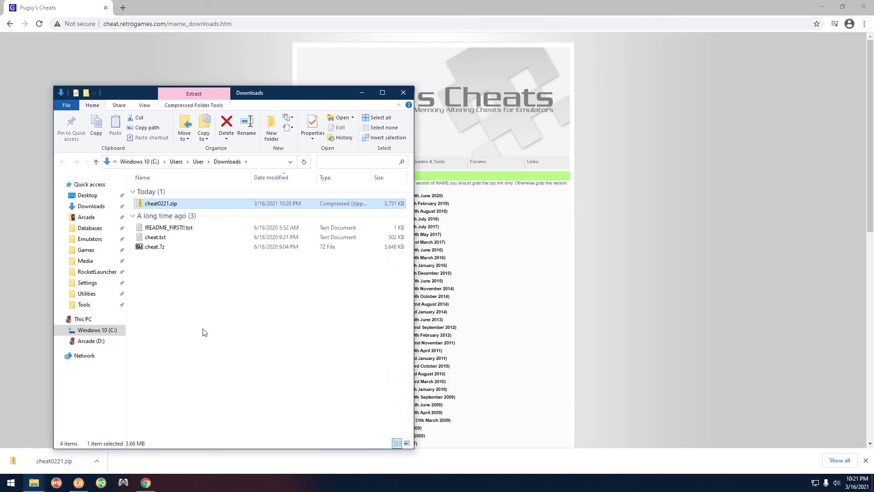
right_click(155, 246)
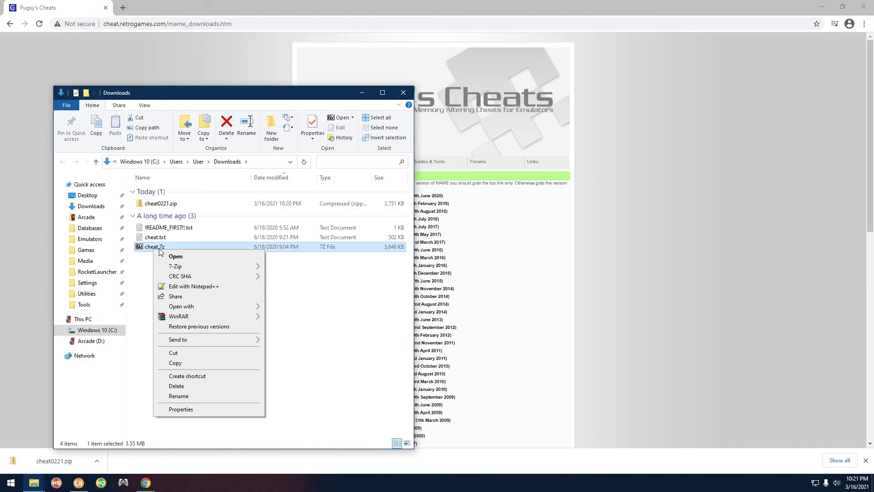
click(184, 323)
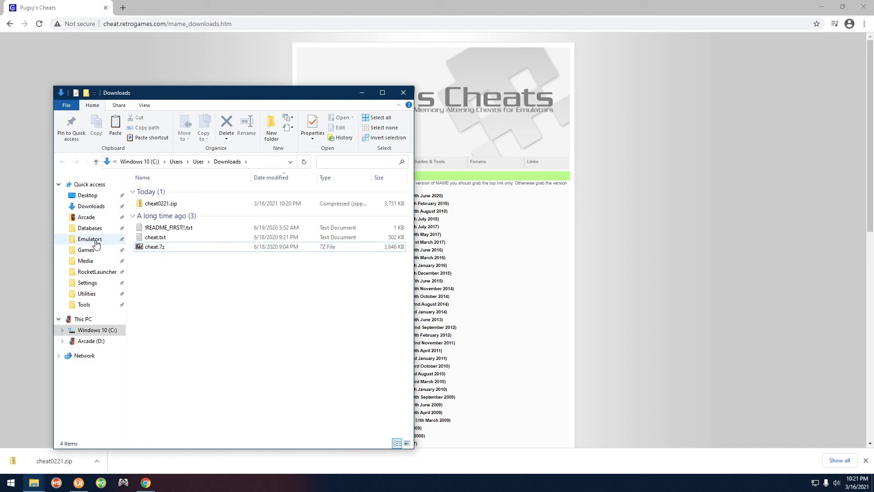
Paste cheat.7z into Emulators > MAME, replacing the old file.
click(90, 238)
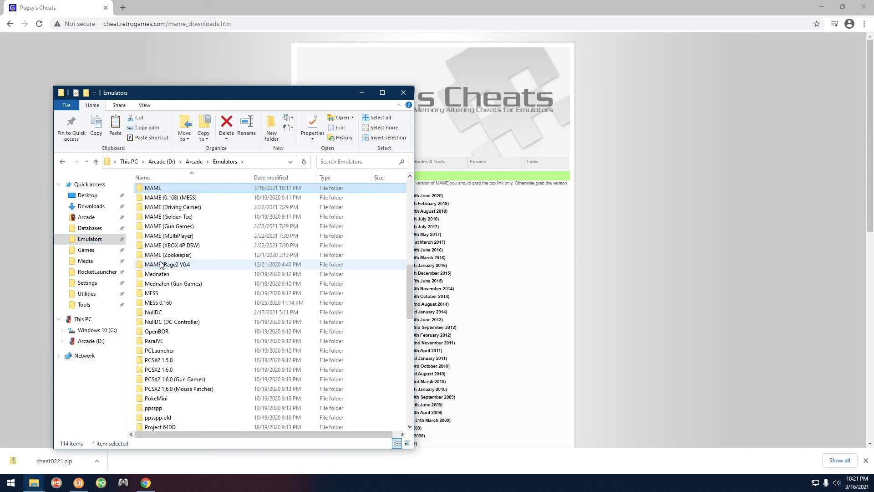
double_click(154, 187)
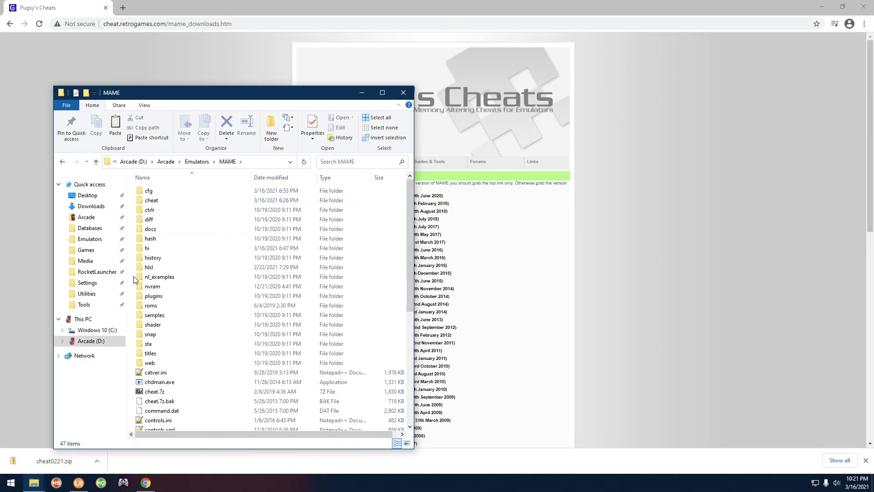
scroll(down, 3)
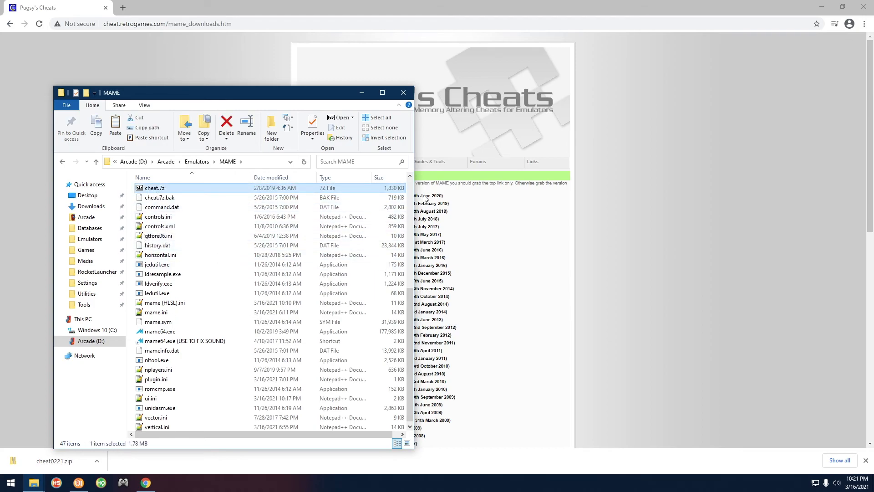
right_click(128, 216)
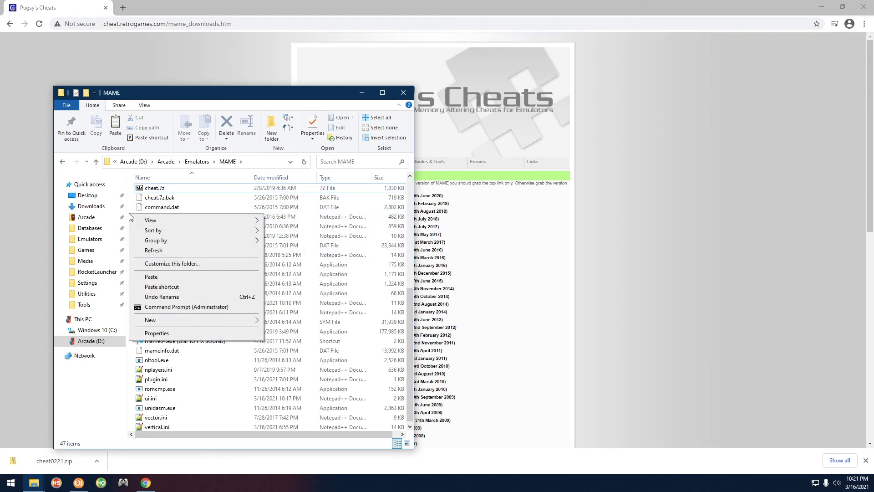
click(151, 276)
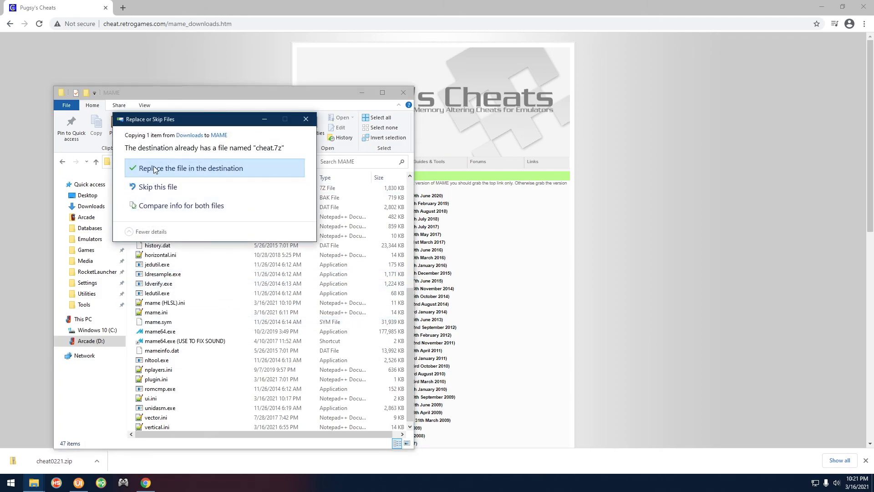
click(192, 168)
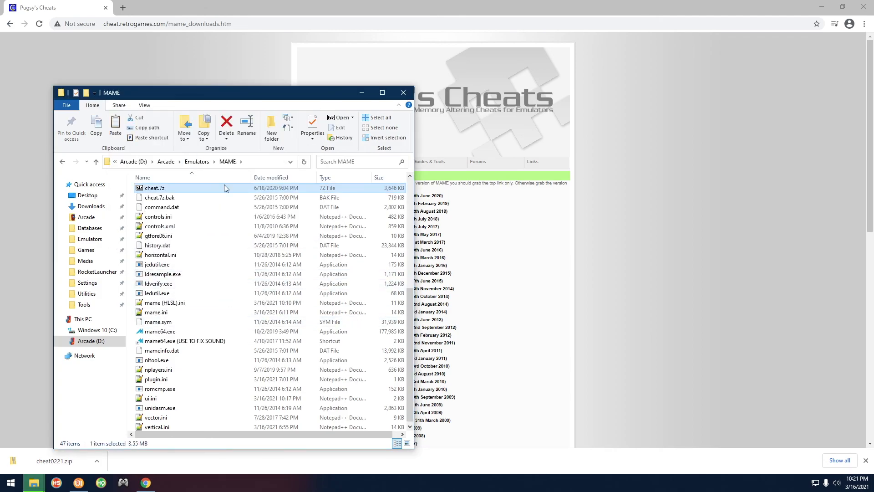